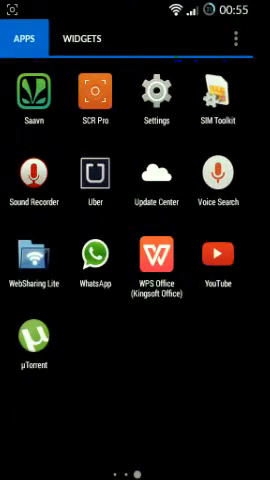
# Swipe through the app drawer pages and open the Play Store listing for Flashify
pyautogui.hscroll(-3)
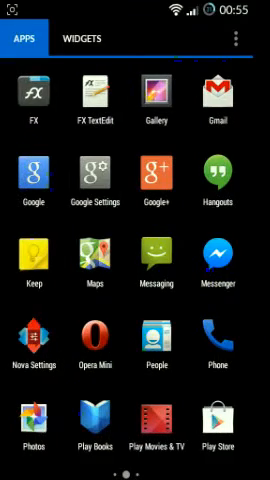
pyautogui.hscroll(-3)
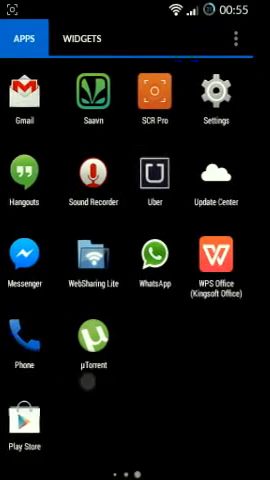
pyautogui.hscroll(-3)
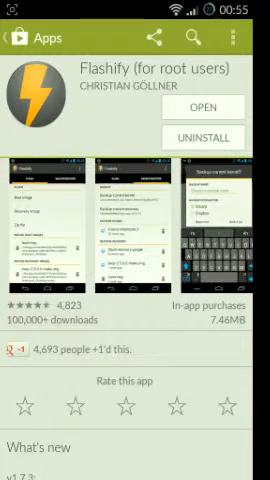
# Launch Flashify from its Play Store page and bring up the Flash recovery image choices
pyautogui.click(204, 106)
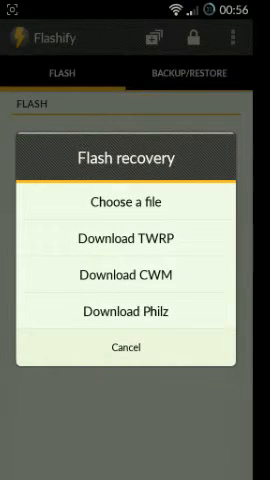
# Cancel the Flash recovery dialog and show the overflow menu with reboot and settings entries
pyautogui.click(136, 348)
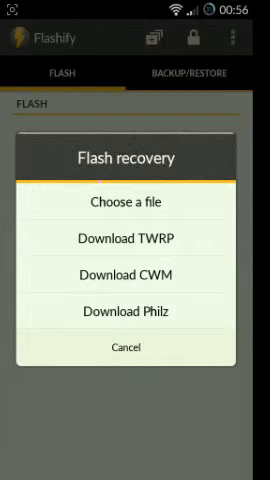
pyautogui.click(134, 200)
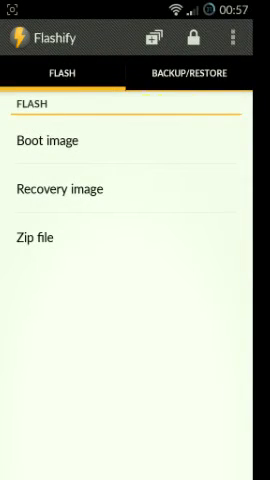
pyautogui.click(252, 44)
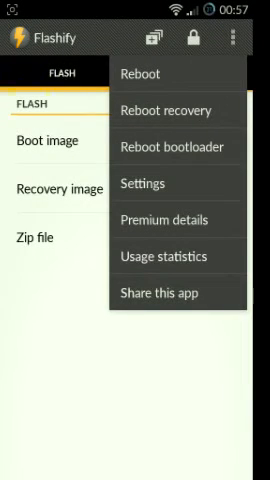